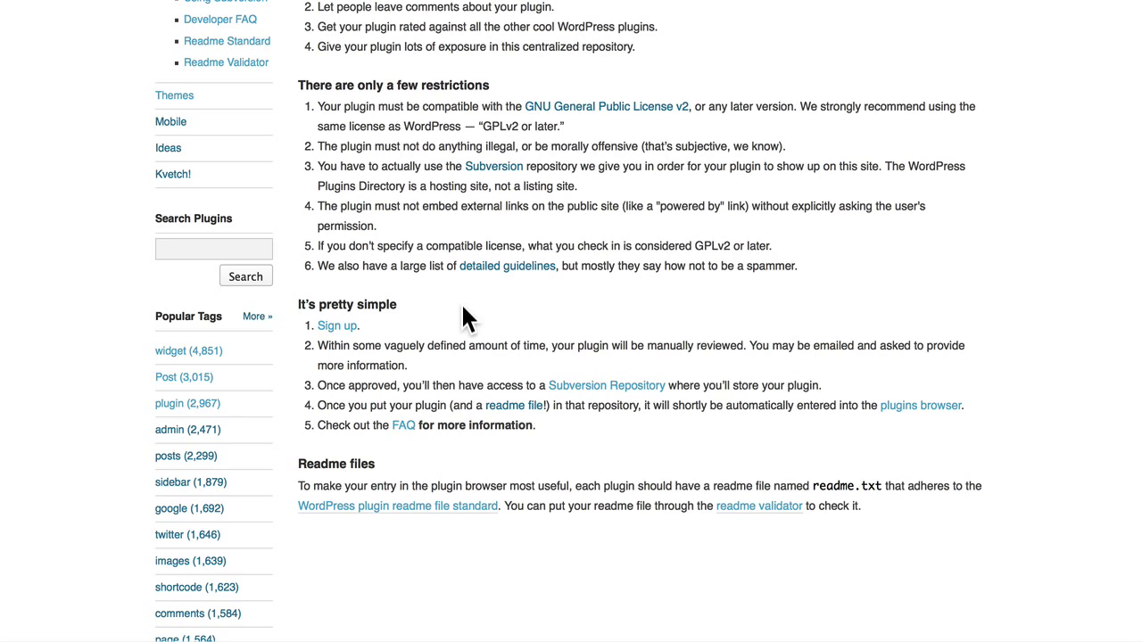
Scroll through the hosting guidelines toward the Add Your Plugin link.
scroll(up, 3)
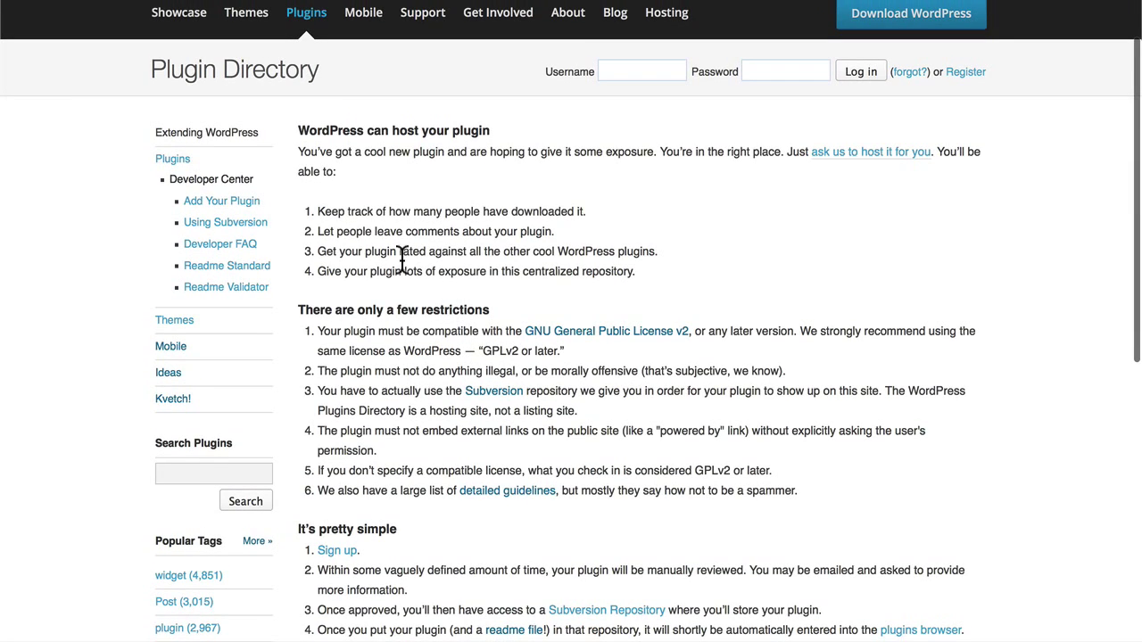
mouse_move(442, 232)
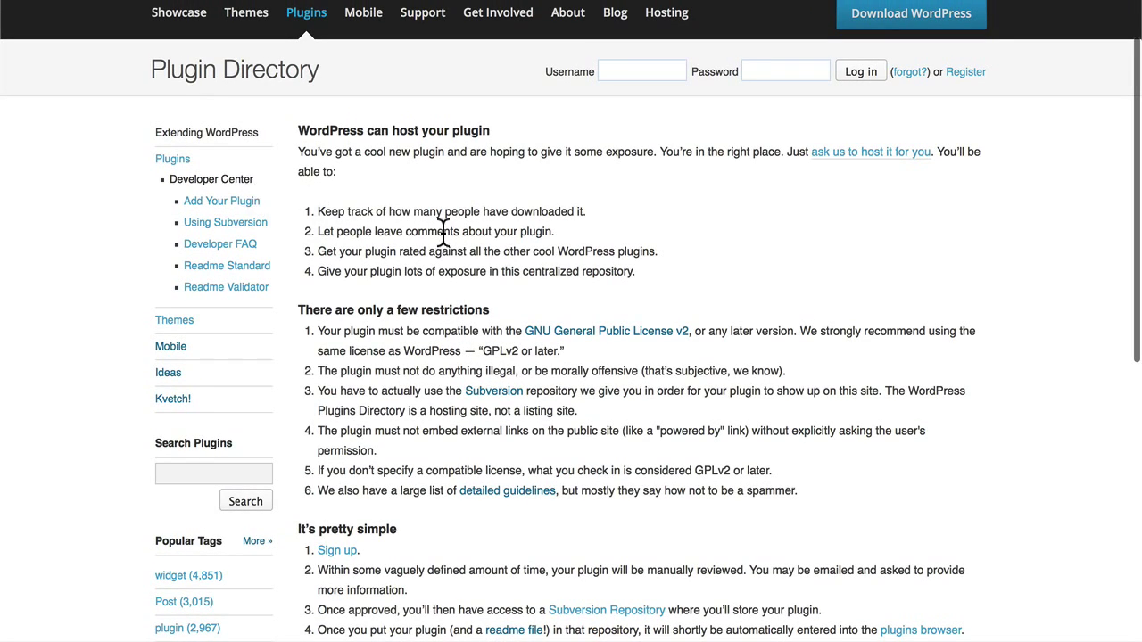
scroll(down, 3)
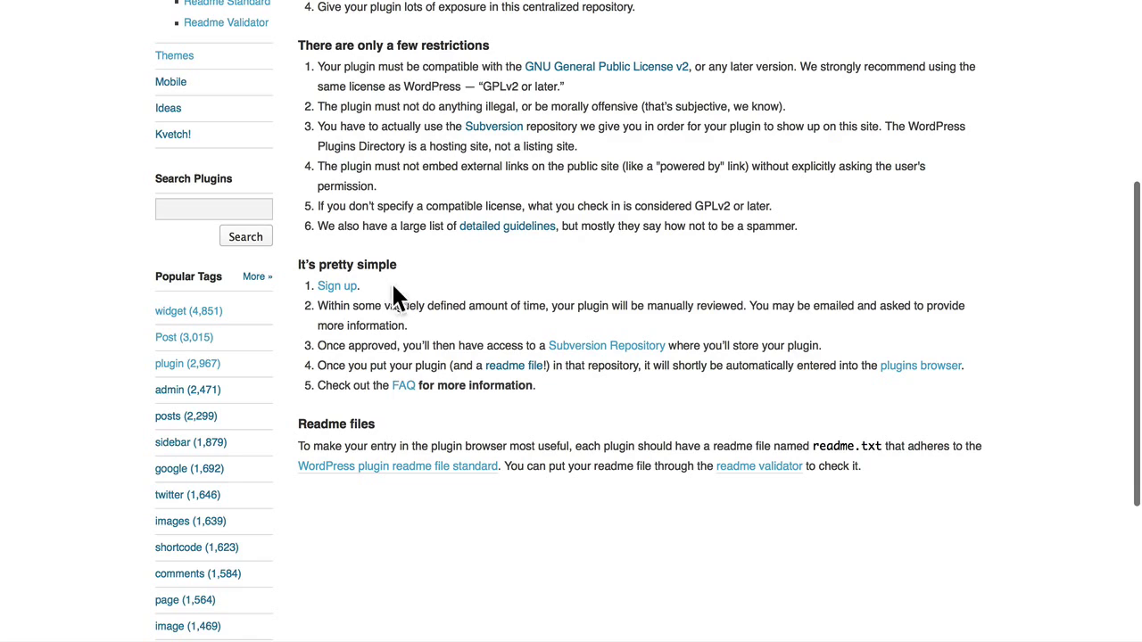
mouse_move(348, 305)
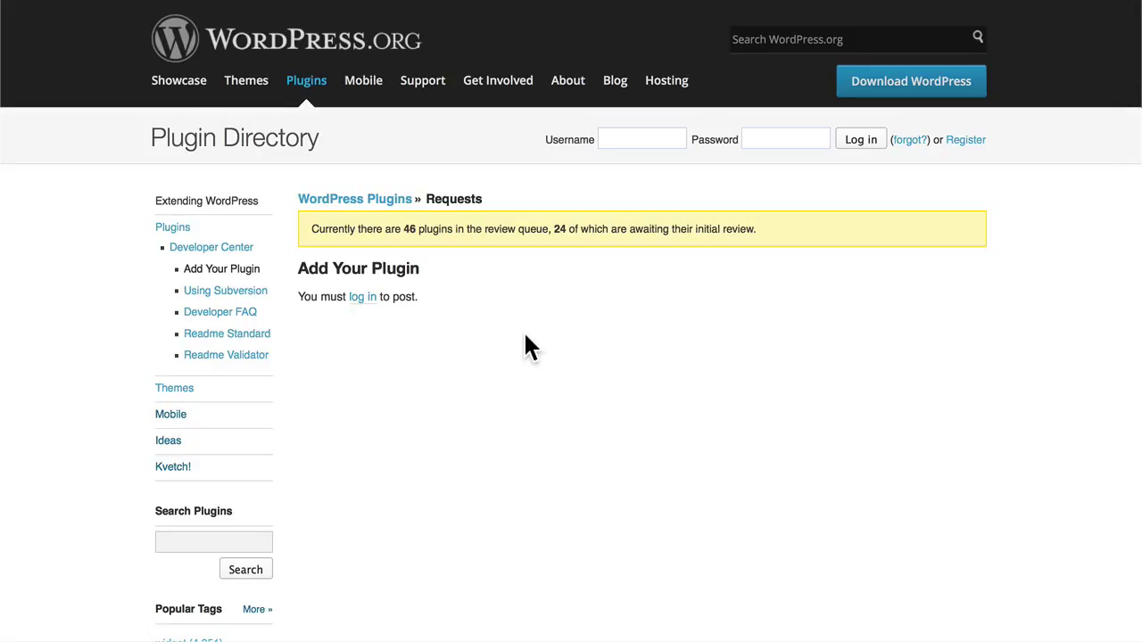
mouse_move(362, 296)
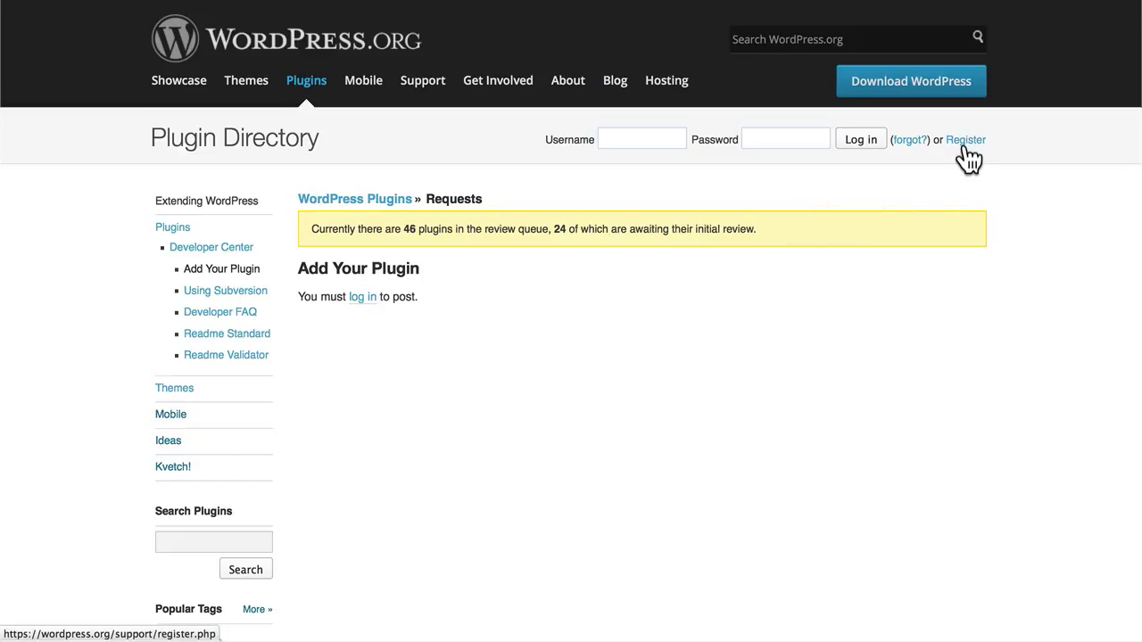
mouse_move(386, 325)
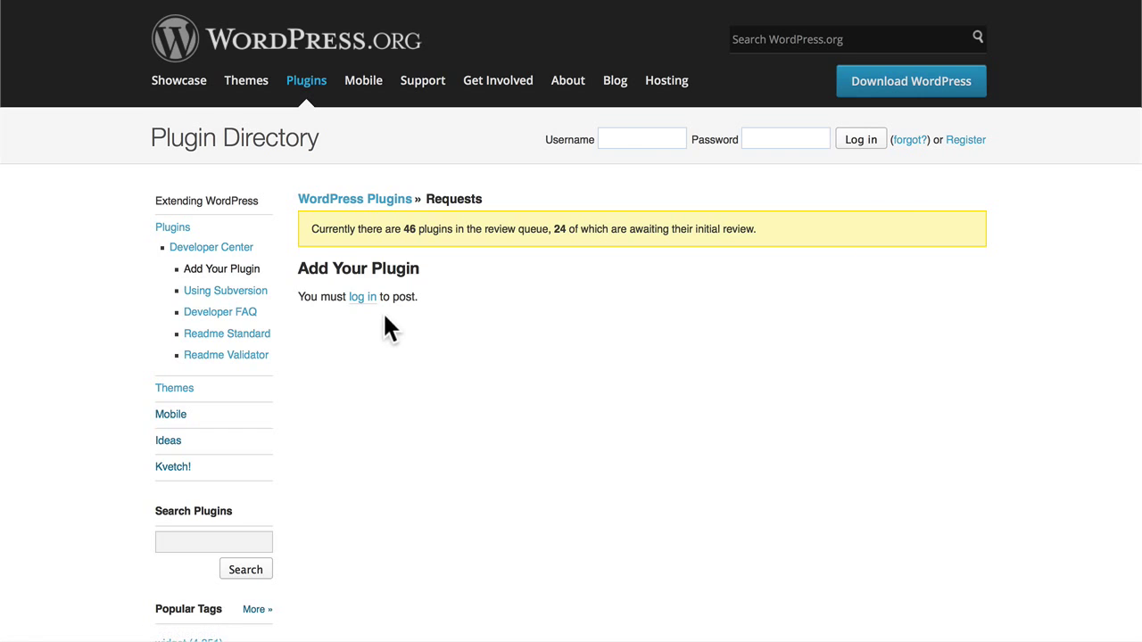
Sign in to WordPress.org as 'topher1kenobe' with the account password.
click(362, 296)
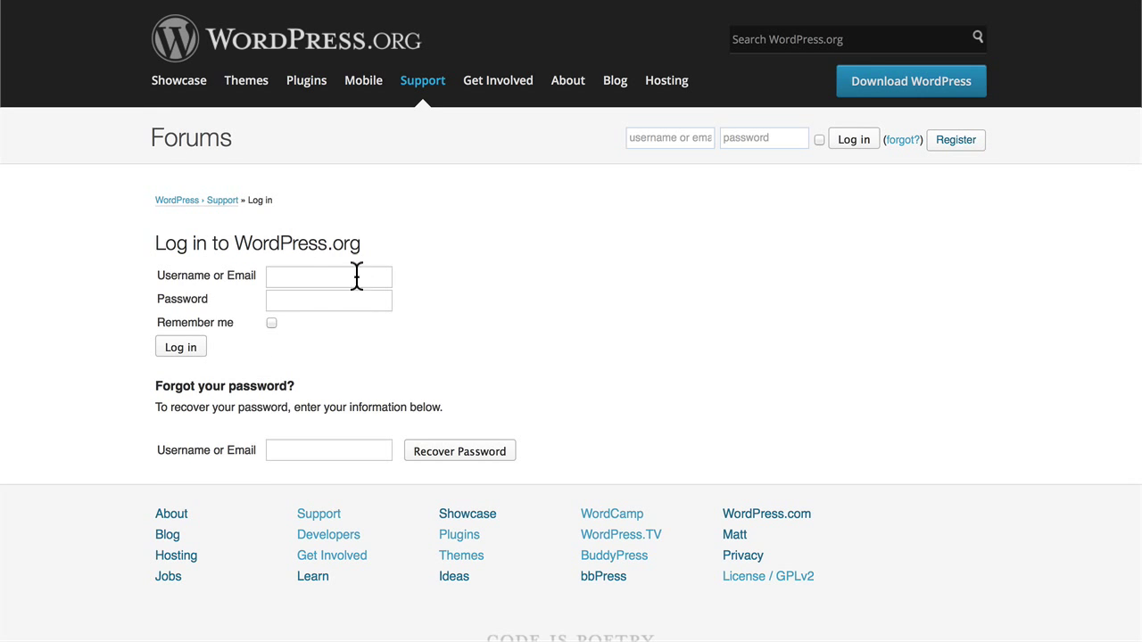
text(topher1kenobe)
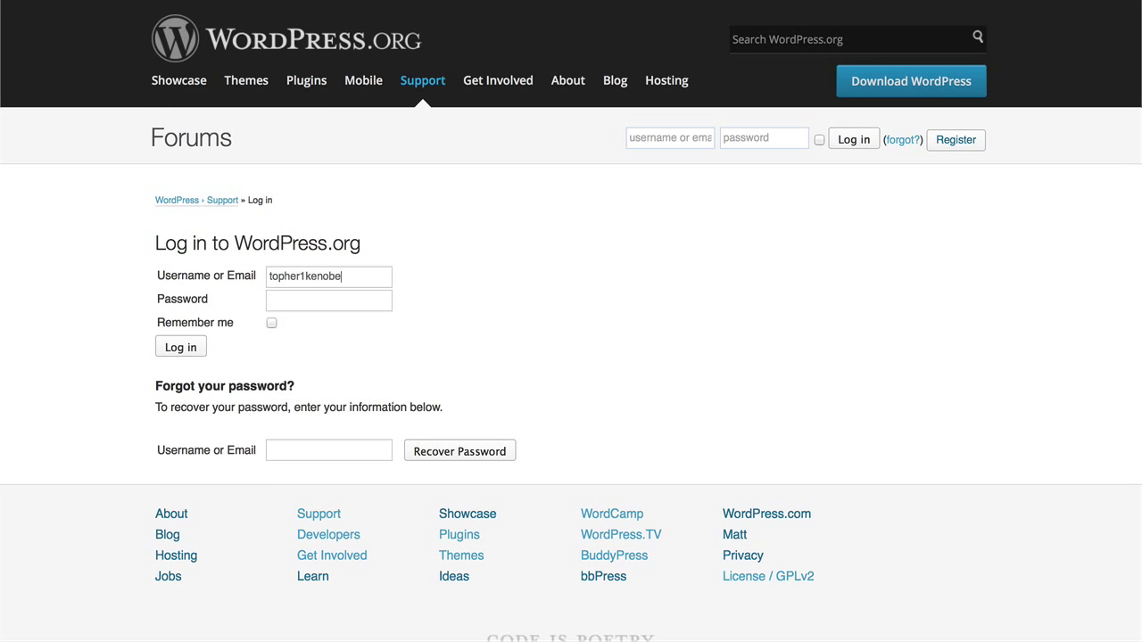
text(••••••)
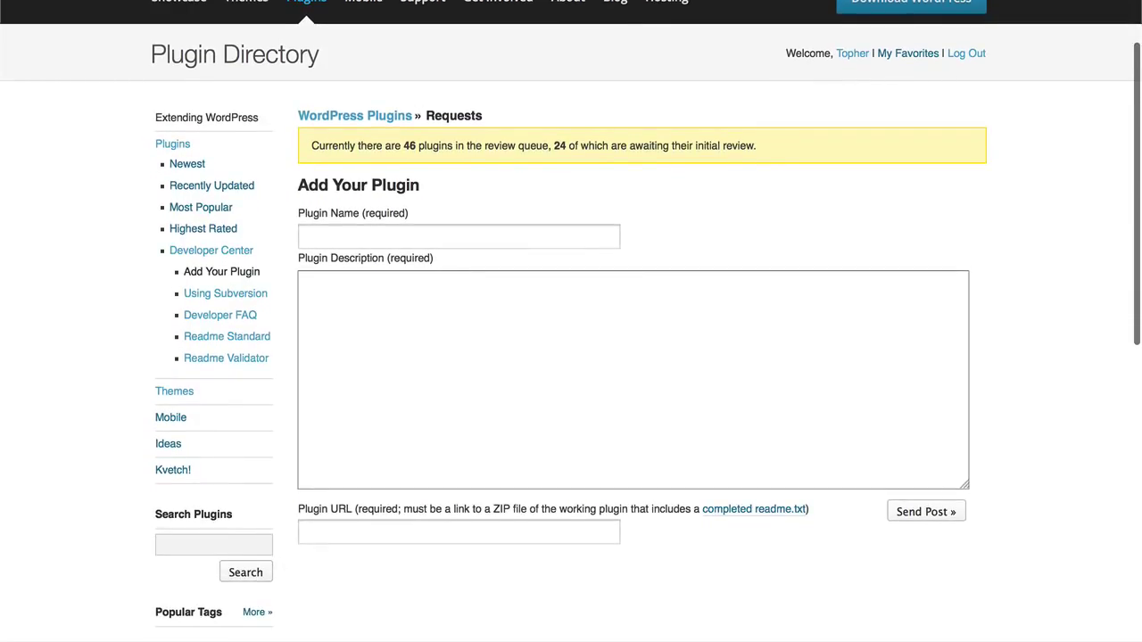
mouse_move(417, 171)
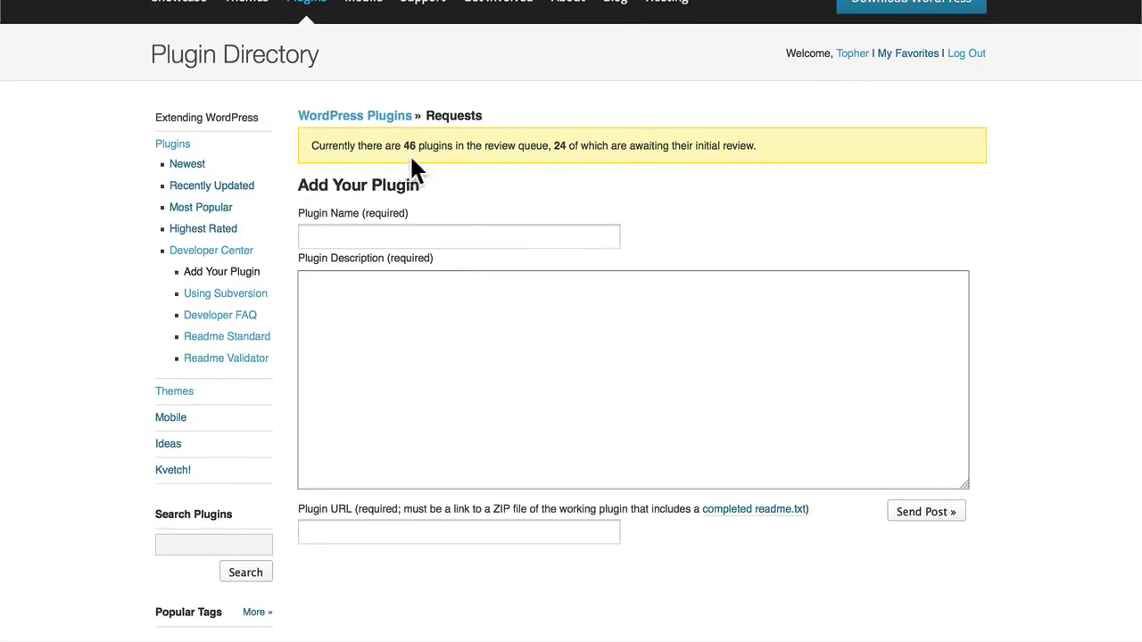
mouse_move(518, 167)
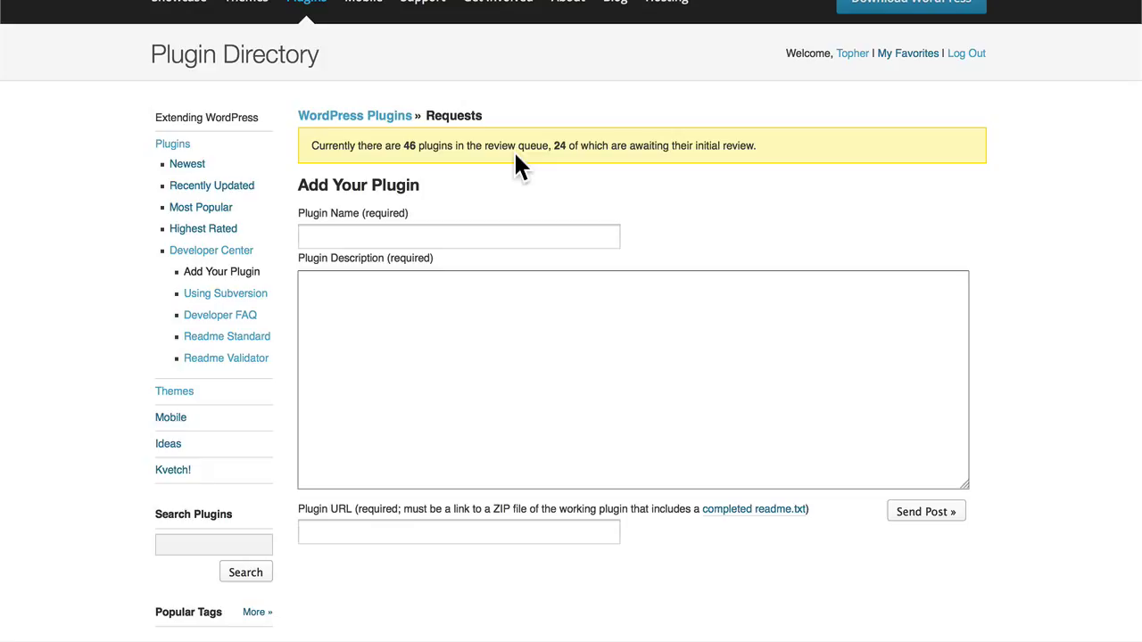
Name the plugin 'Mission Network News Headlines Widget'.
click(459, 235)
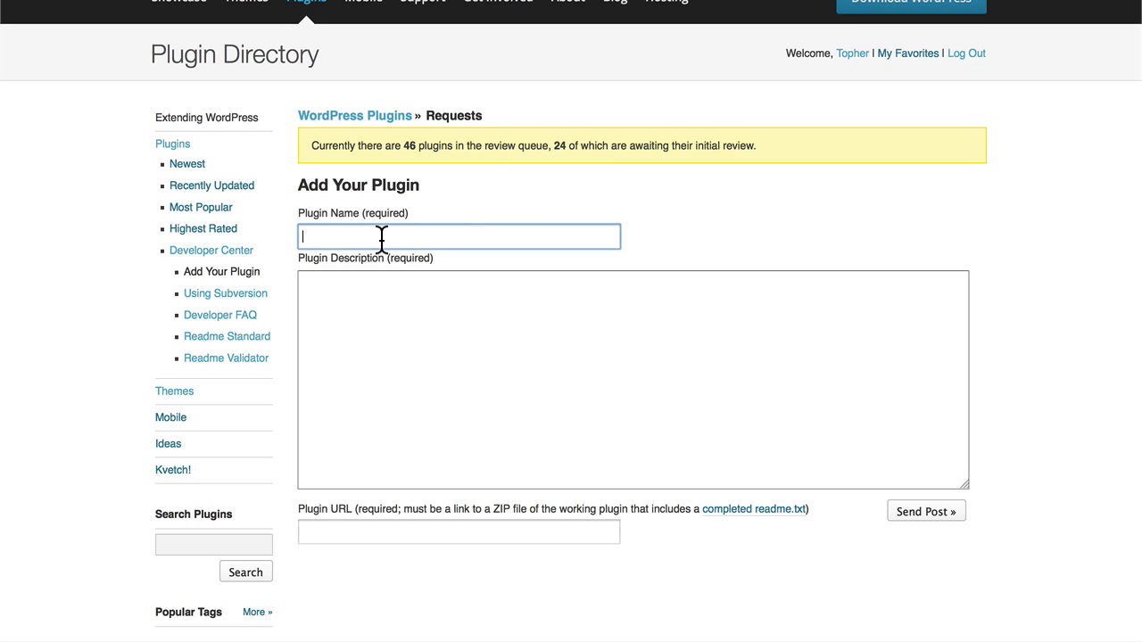
text(Mis)
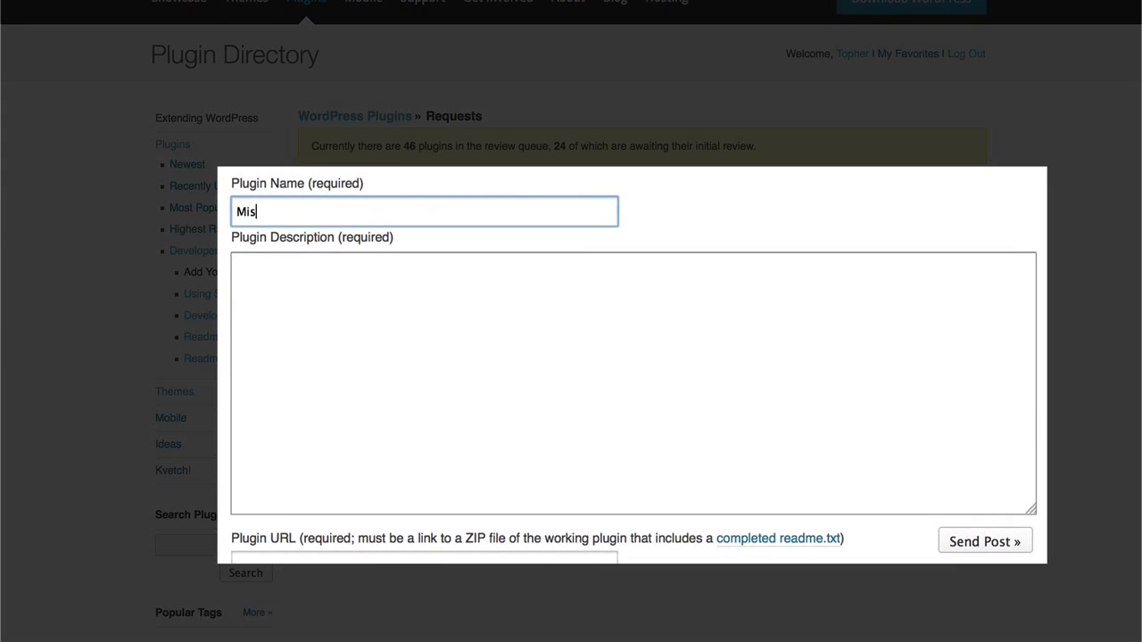
text(sion Network)
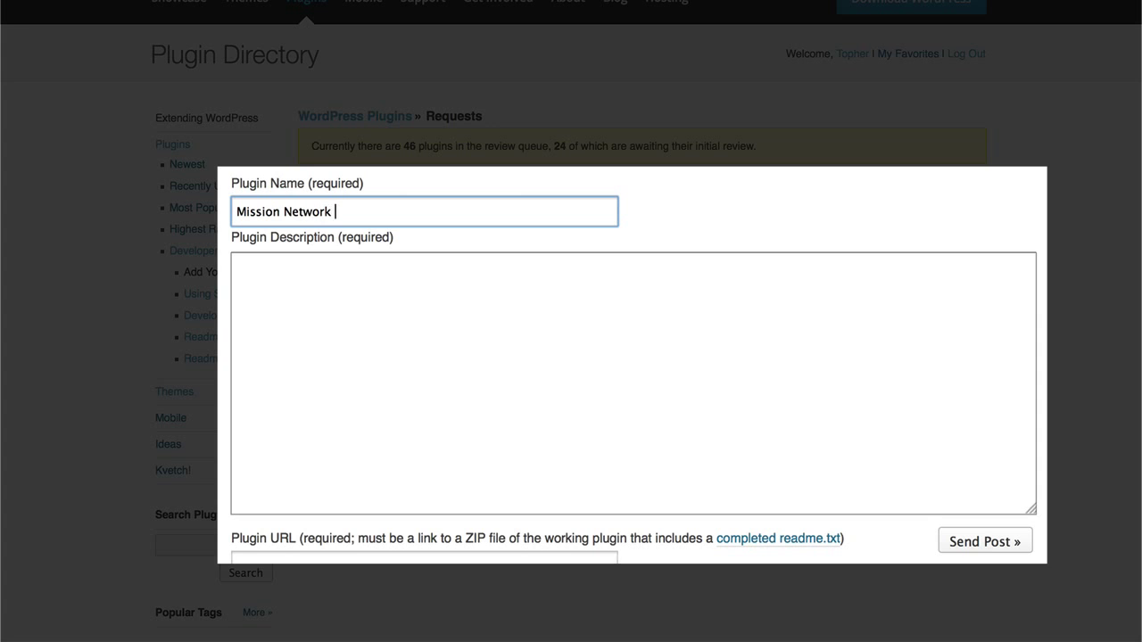
text(News Headline)
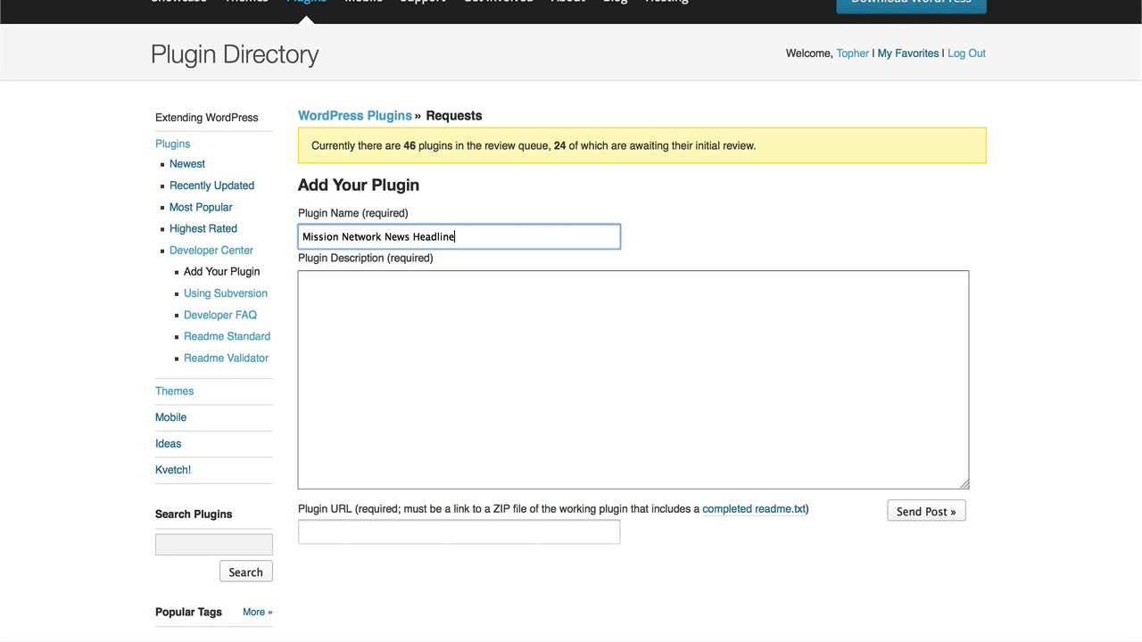
text(s Widget)
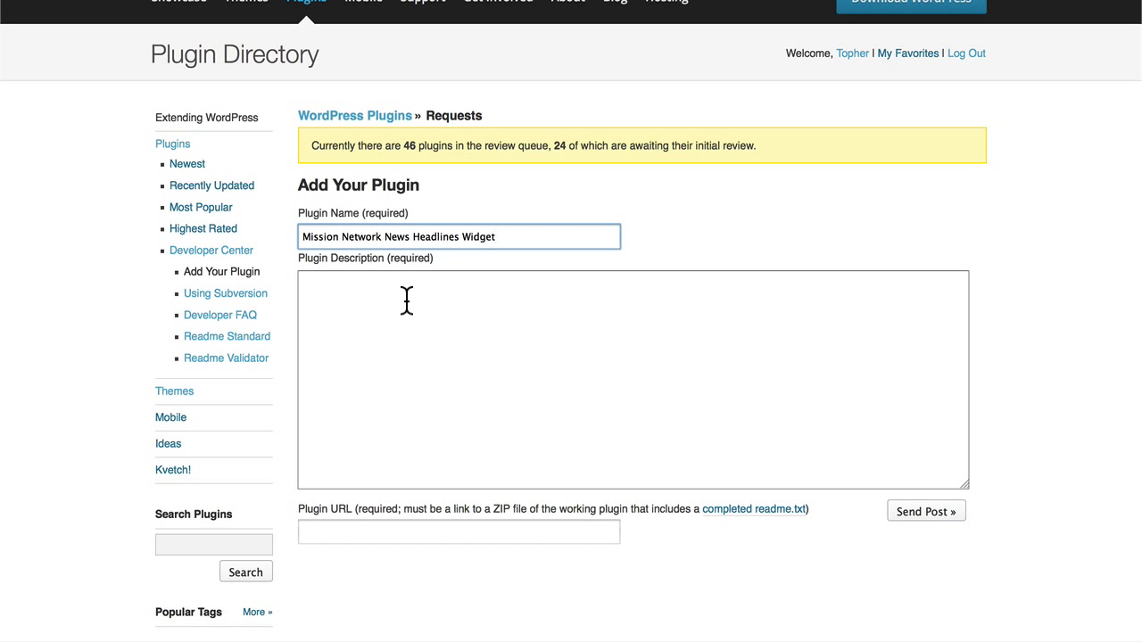
click(432, 346)
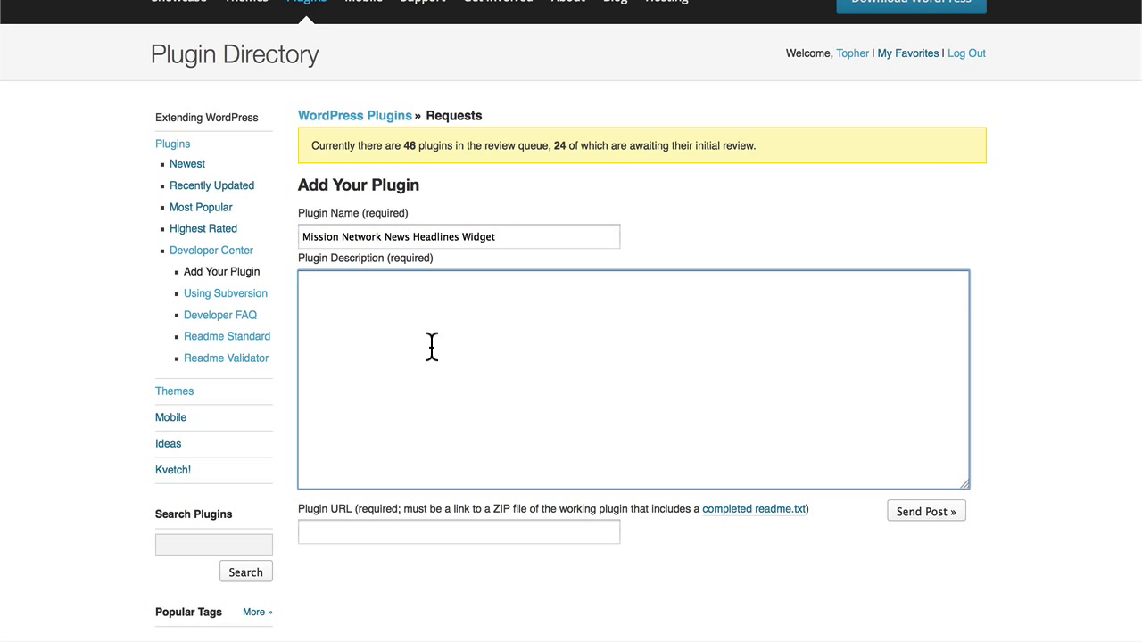
text(Creates)
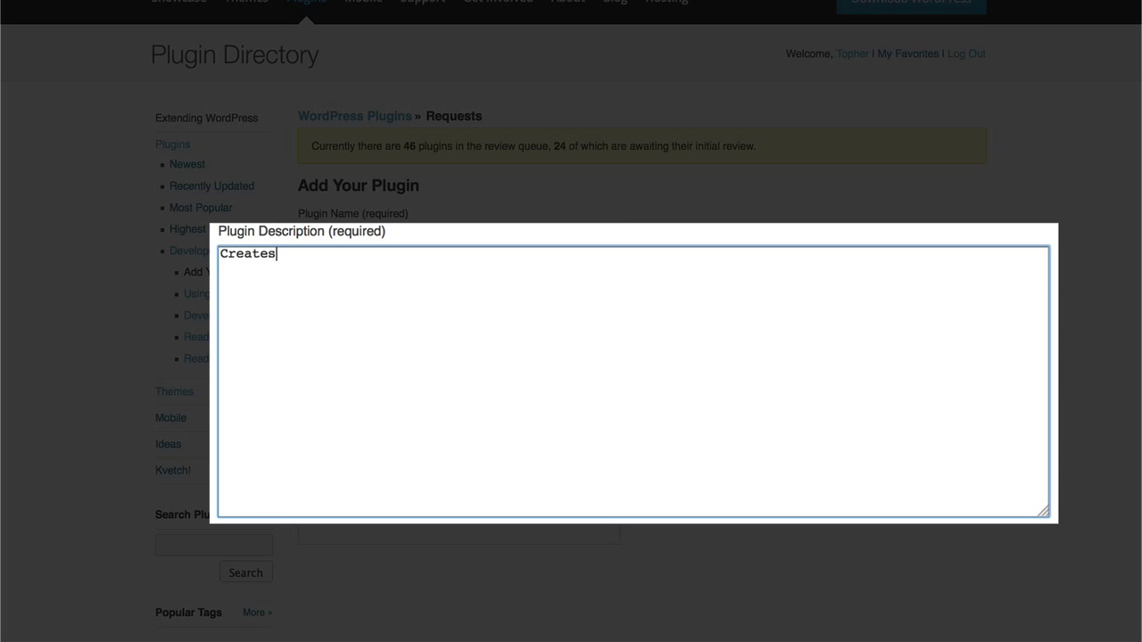
text(a widget which)
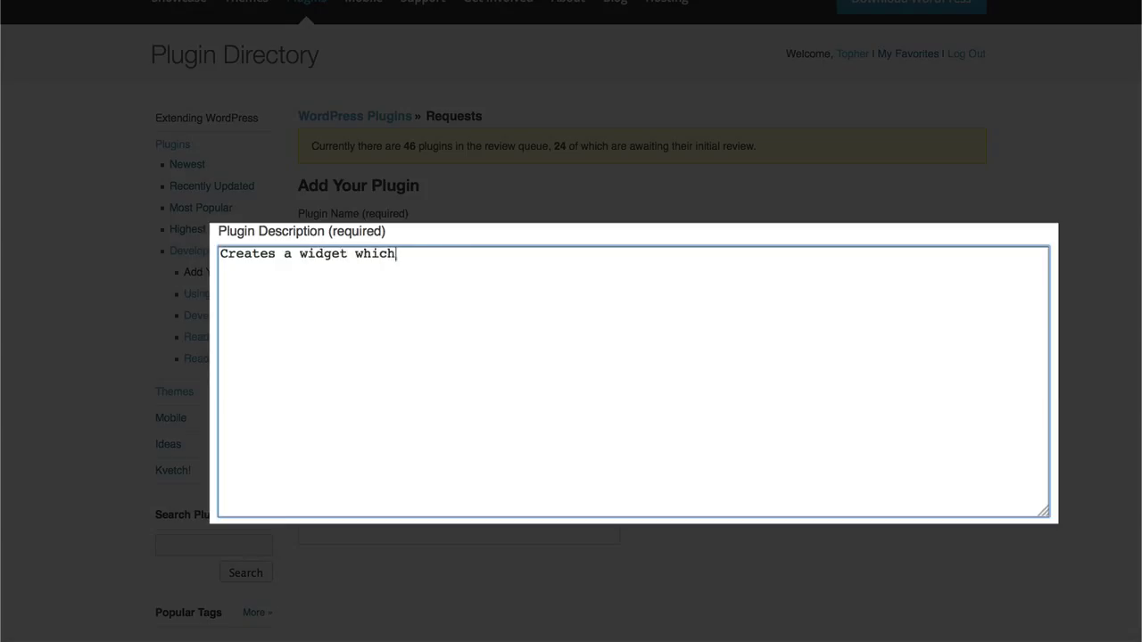
text(renders)
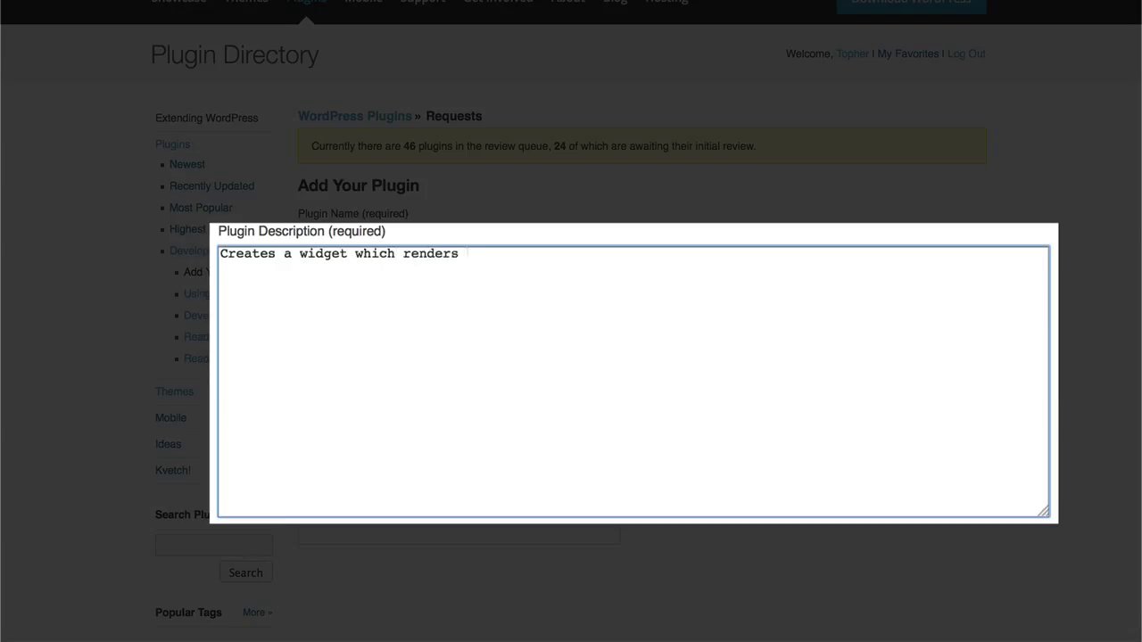
text(headlines)
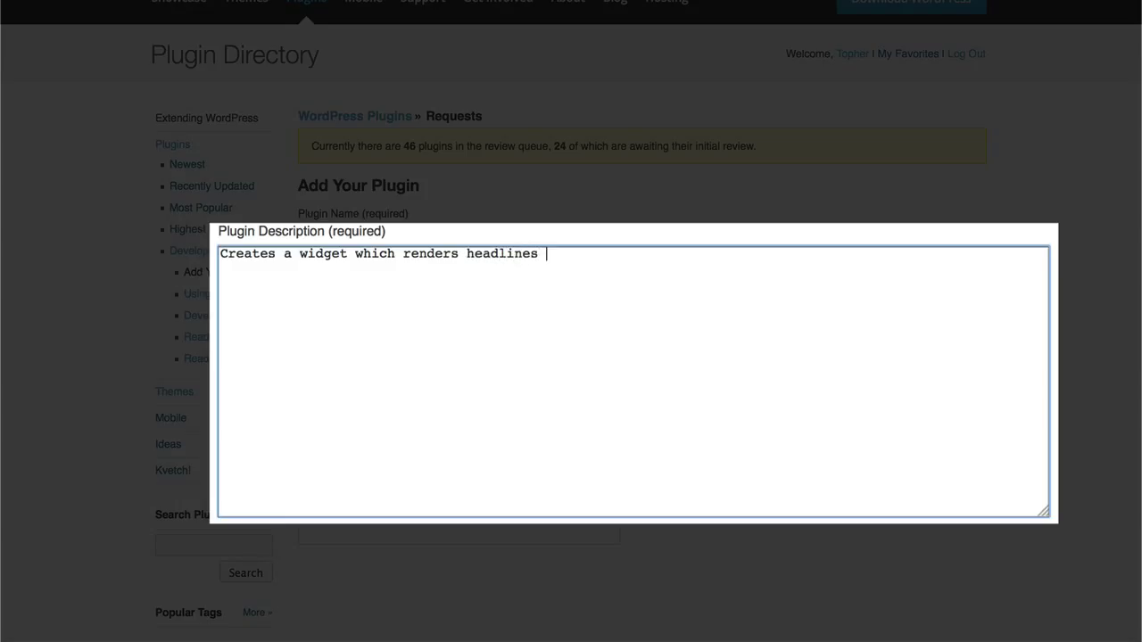
text(from http:)
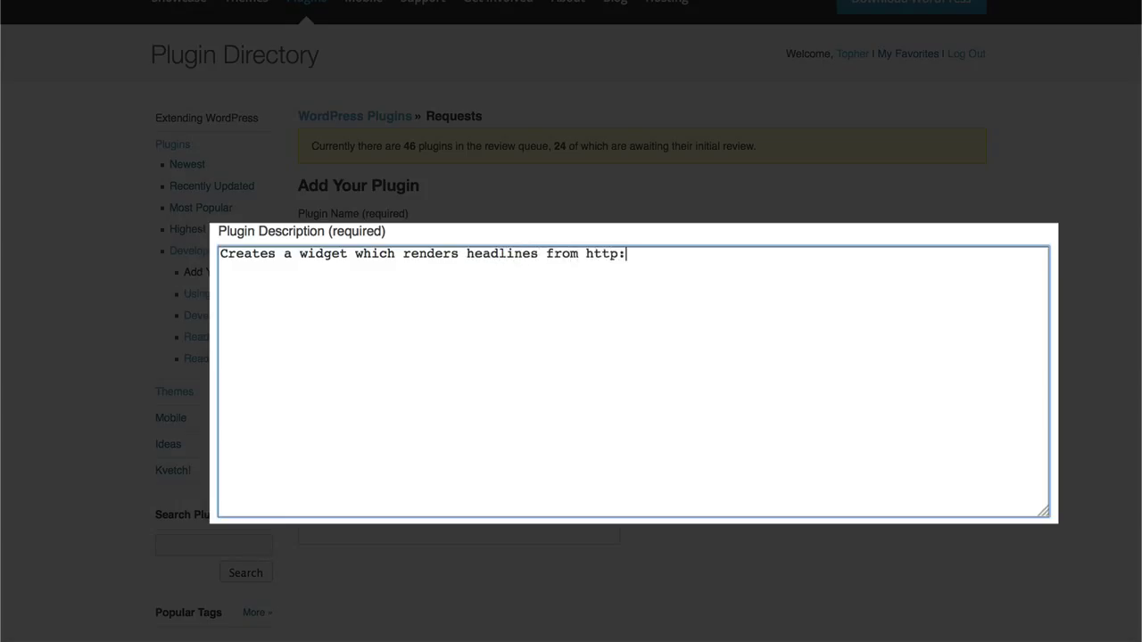
text(//mnnonline.org in a)
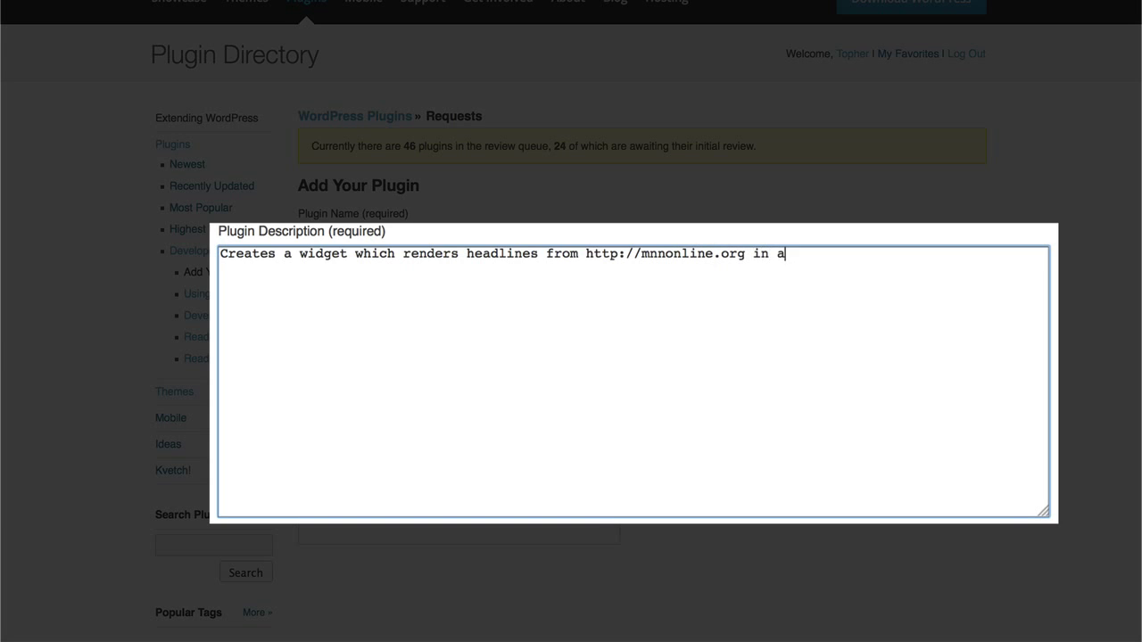
text(bulleted list.)
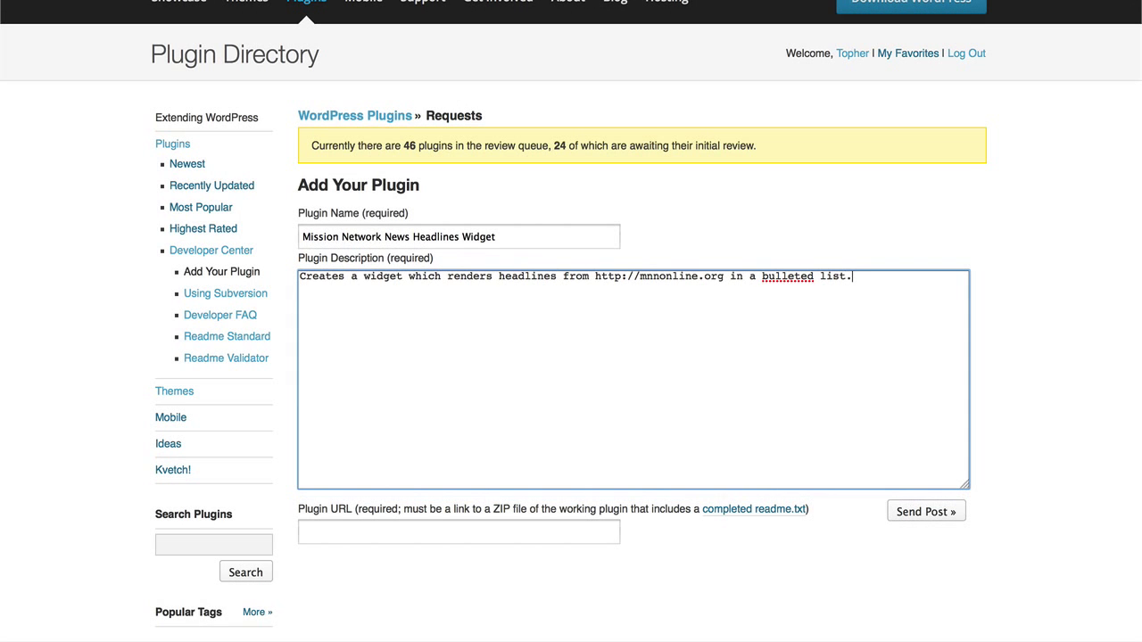
Copy the ZIP file's link address from the /temp directory listing.
scroll(down, 3)
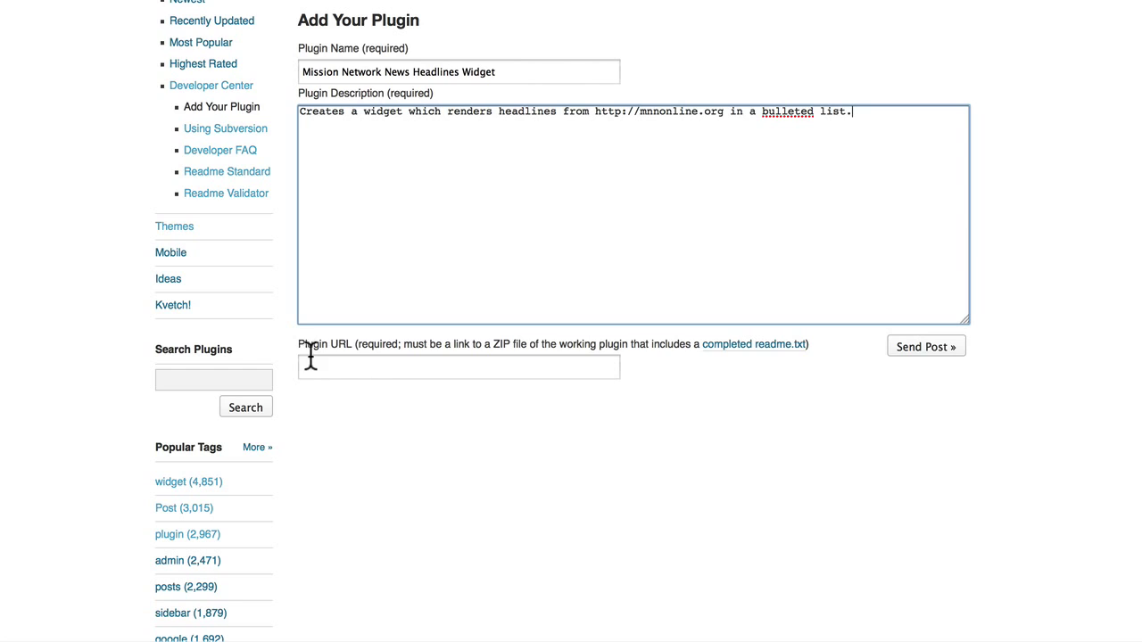
mouse_move(396, 366)
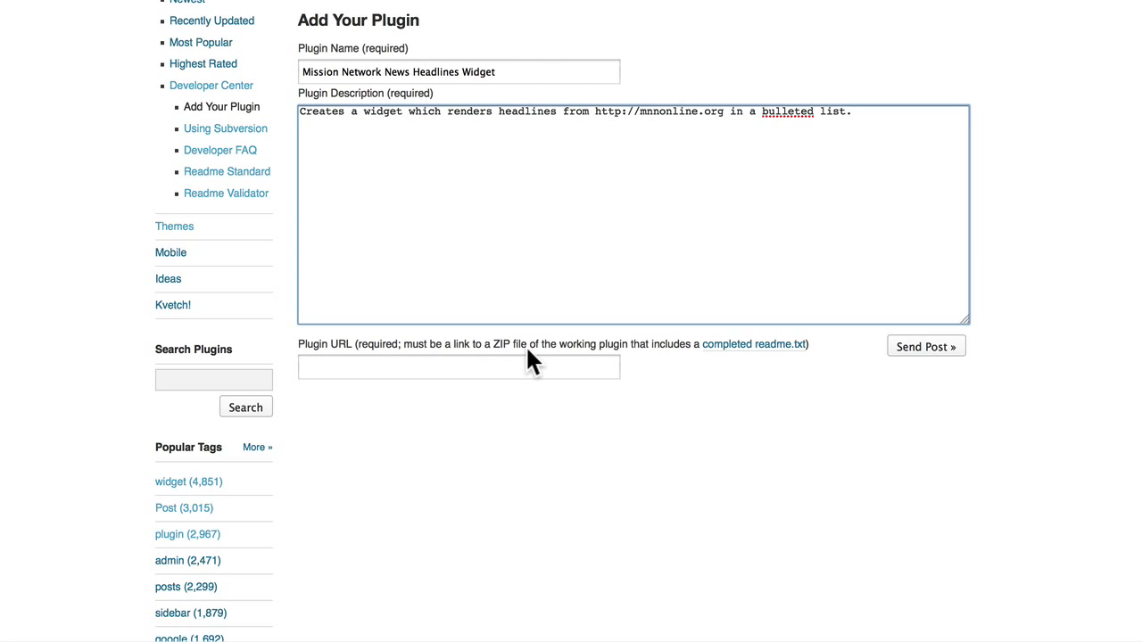
mouse_move(651, 364)
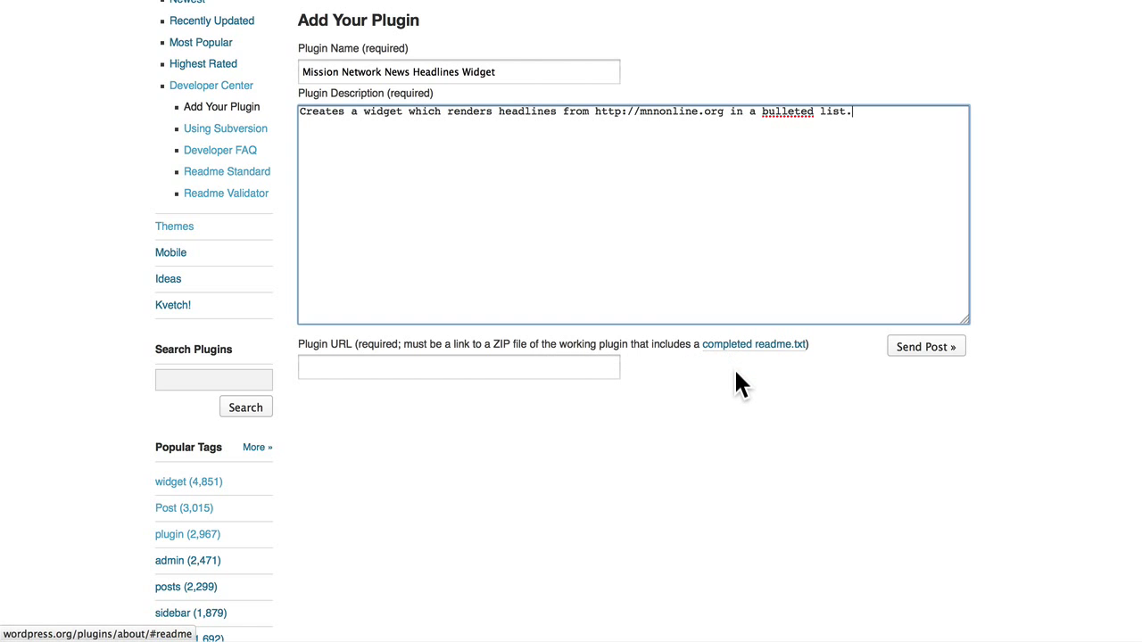
mouse_move(741, 384)
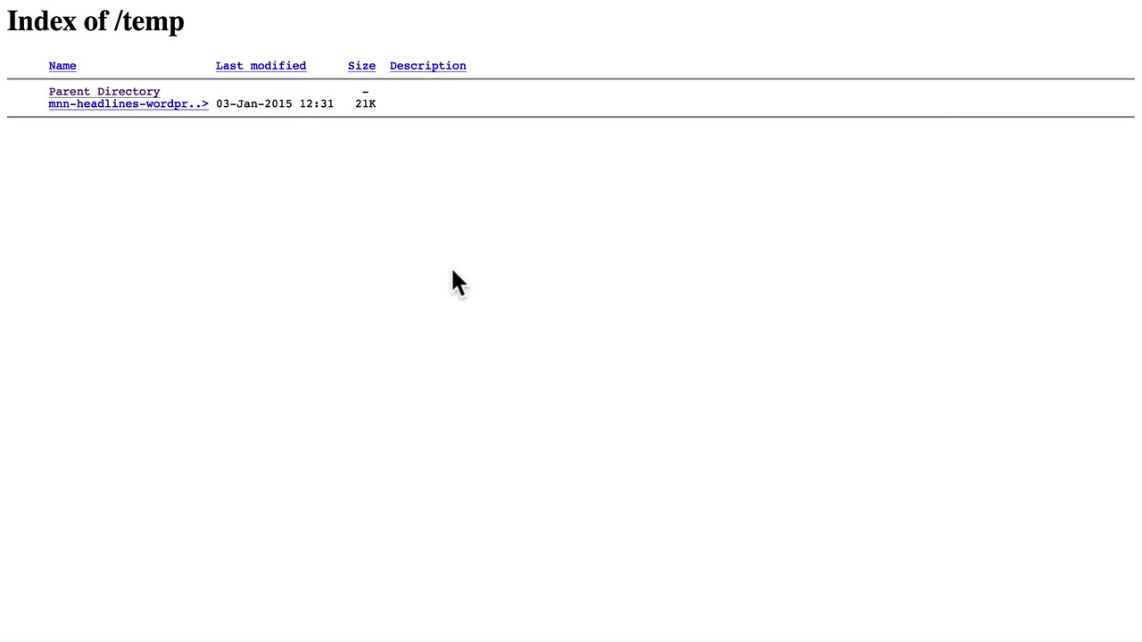
mouse_move(100, 103)
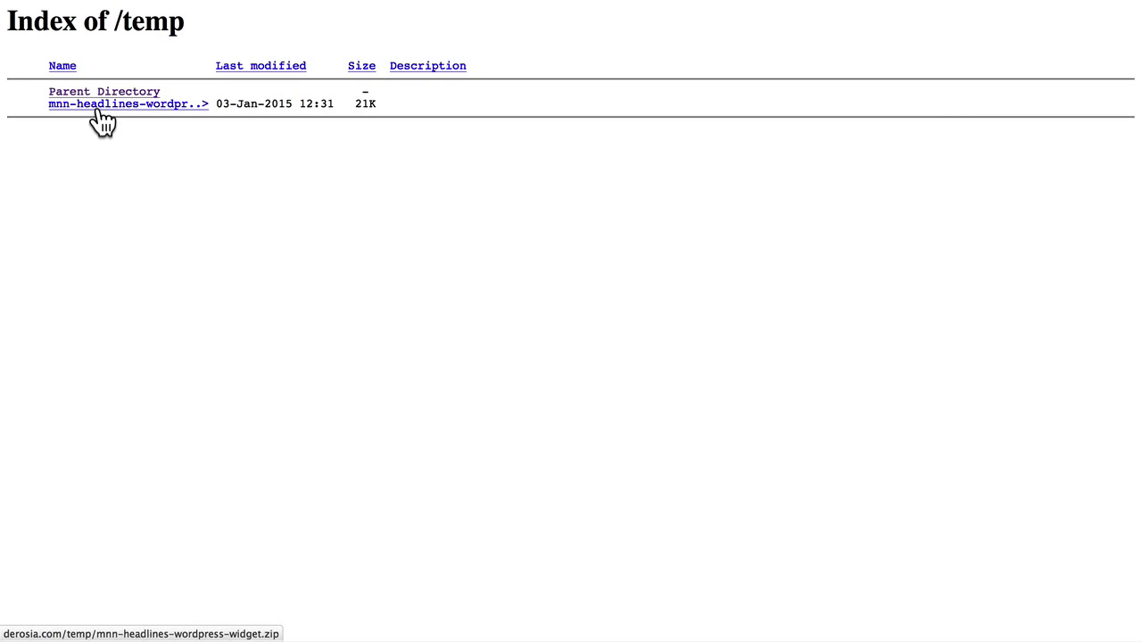
right_click(98, 103)
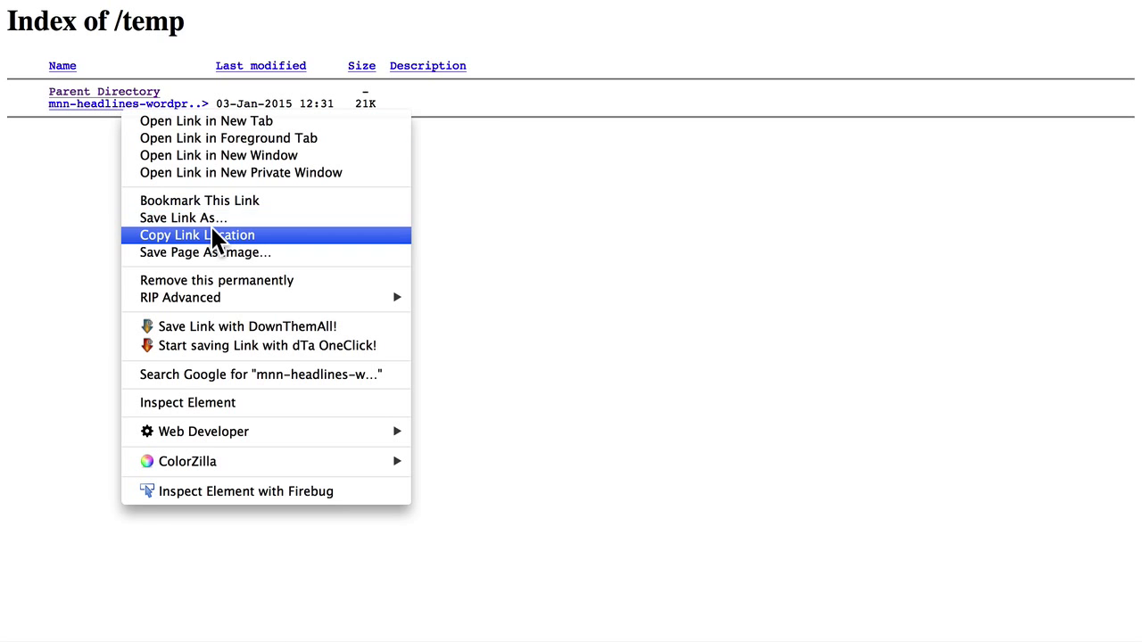
click(196, 235)
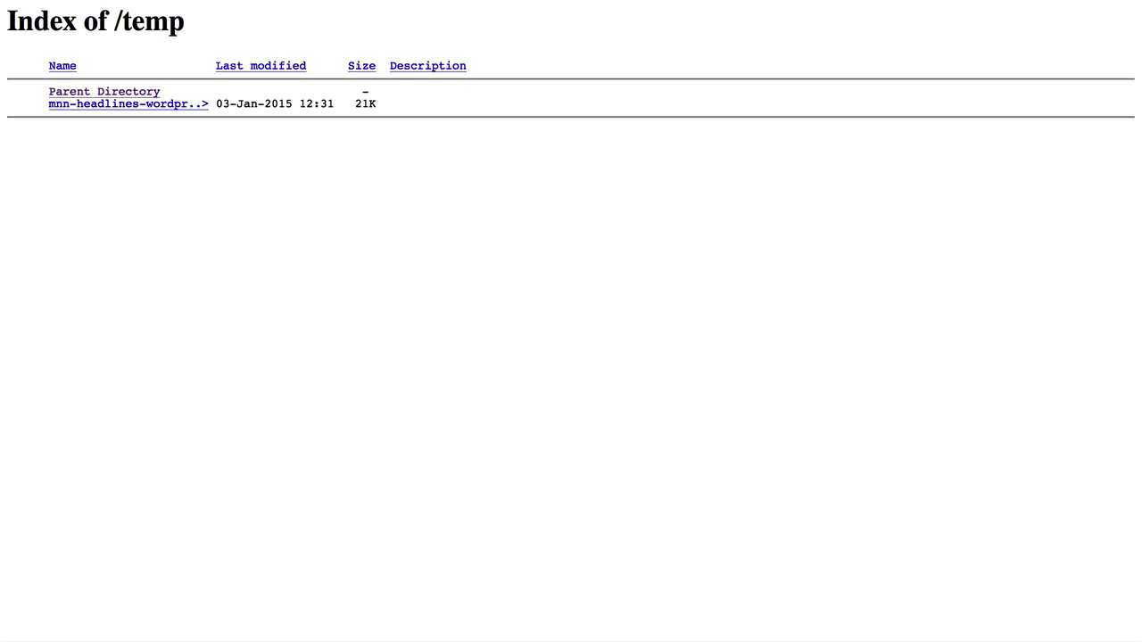
mouse_move(551, 273)
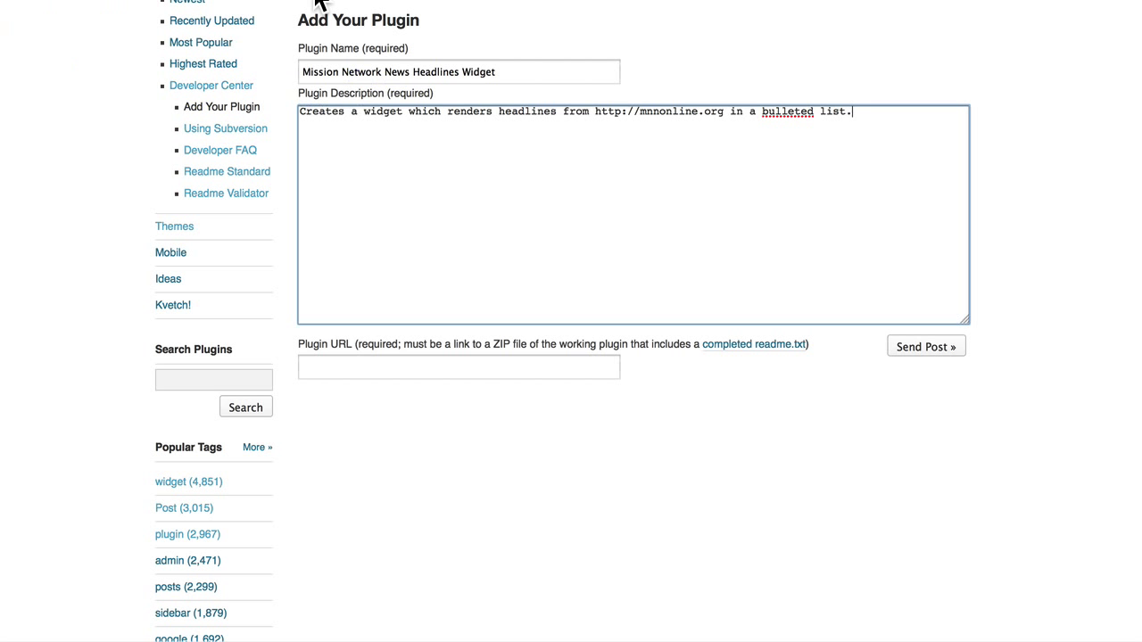
text(http://derosia.com/temp/mnn-headlines-wordpress-widget.zip)
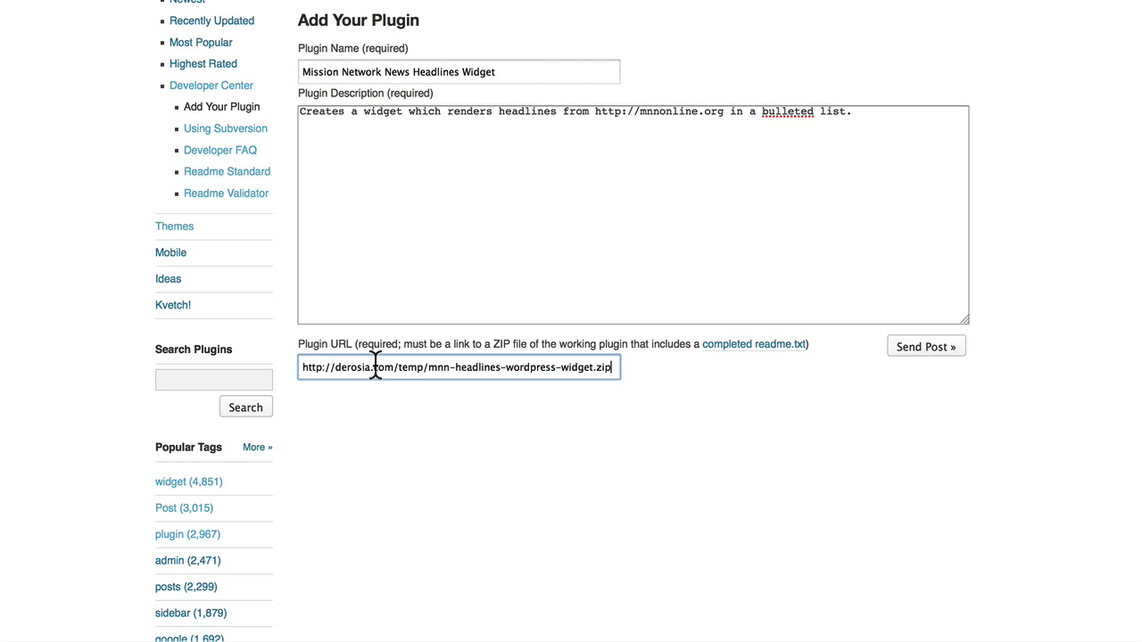
click(924, 346)
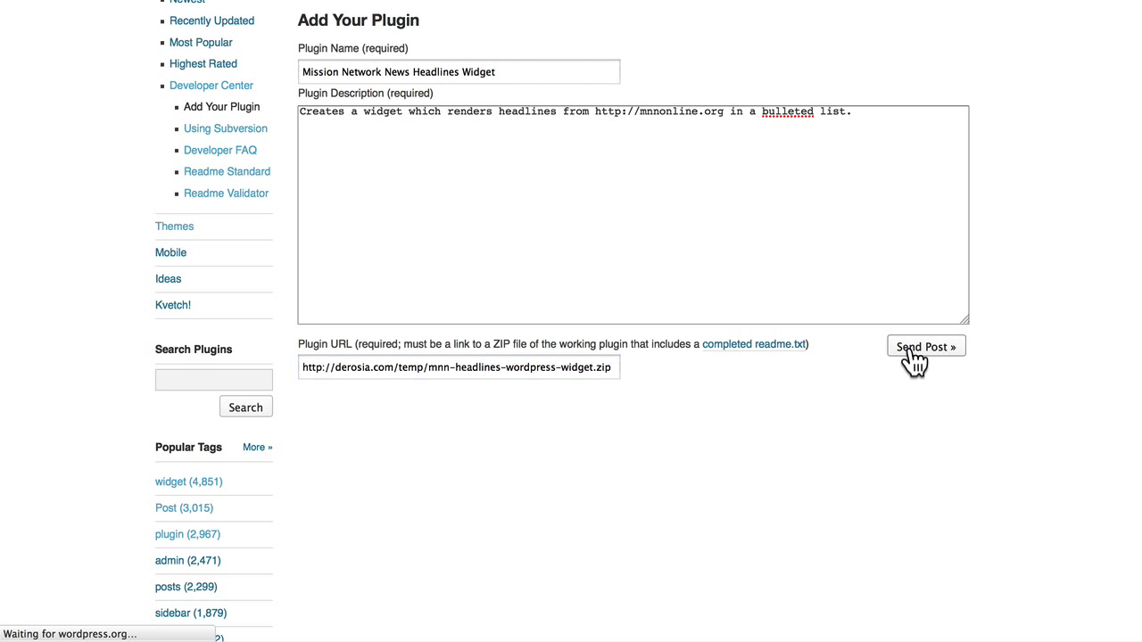
click(924, 346)
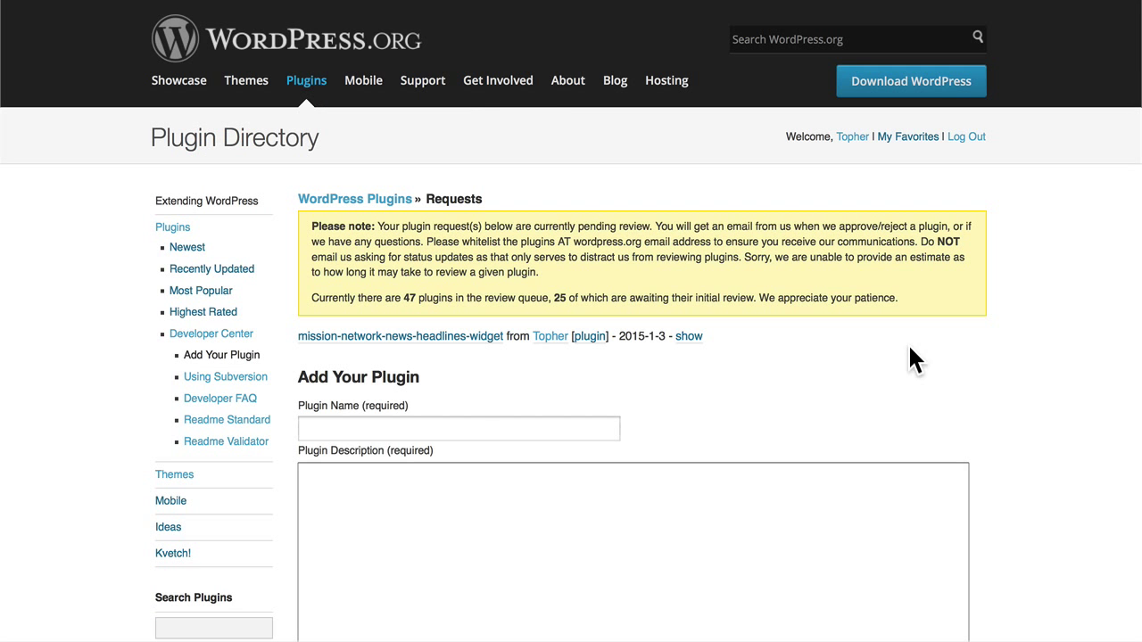
mouse_move(424, 259)
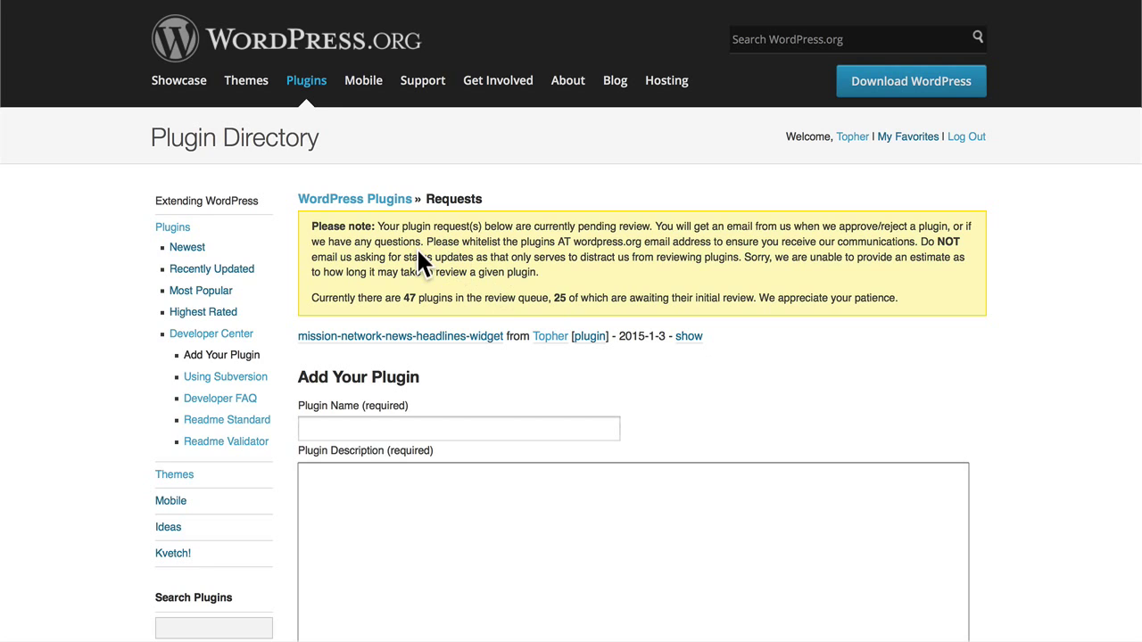
mouse_move(573, 293)
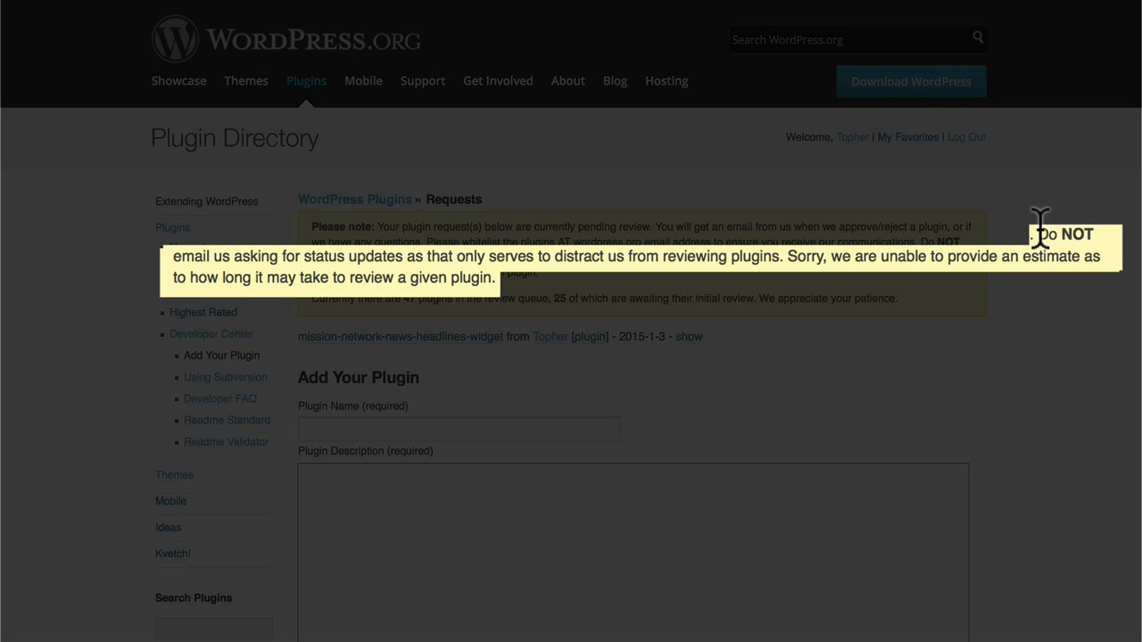
drag(1038, 233, 384, 259)
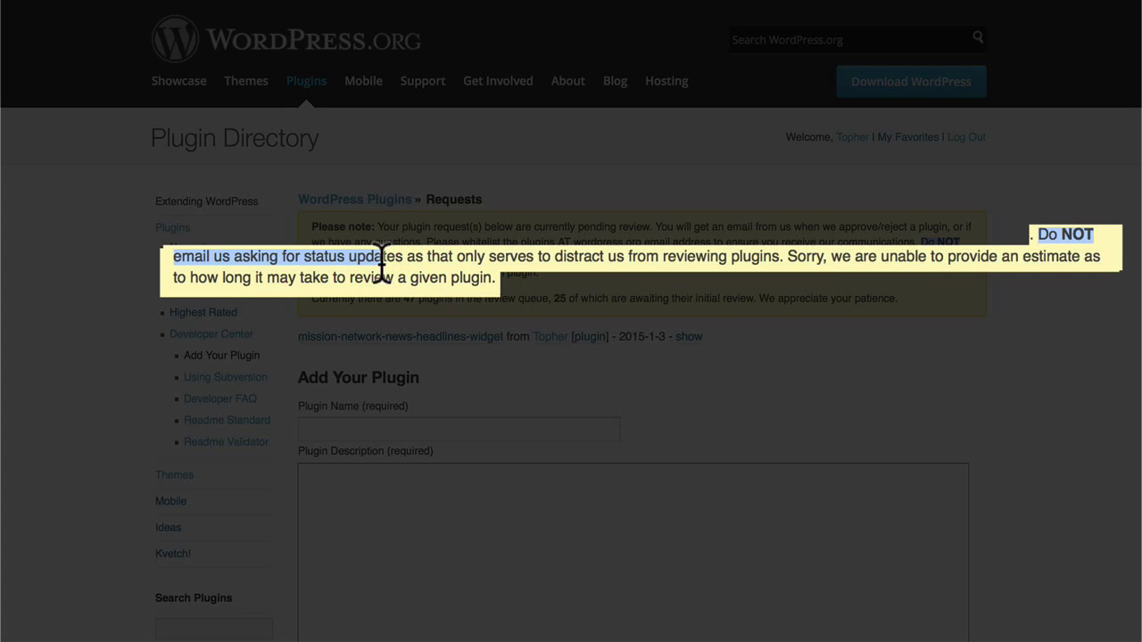